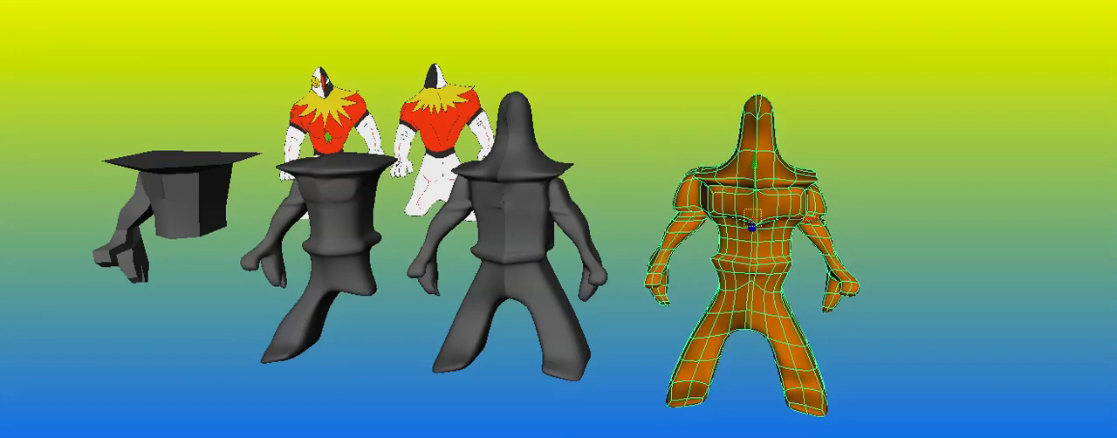
{"action": "mouse_move", "coordinate": [622, 161]}
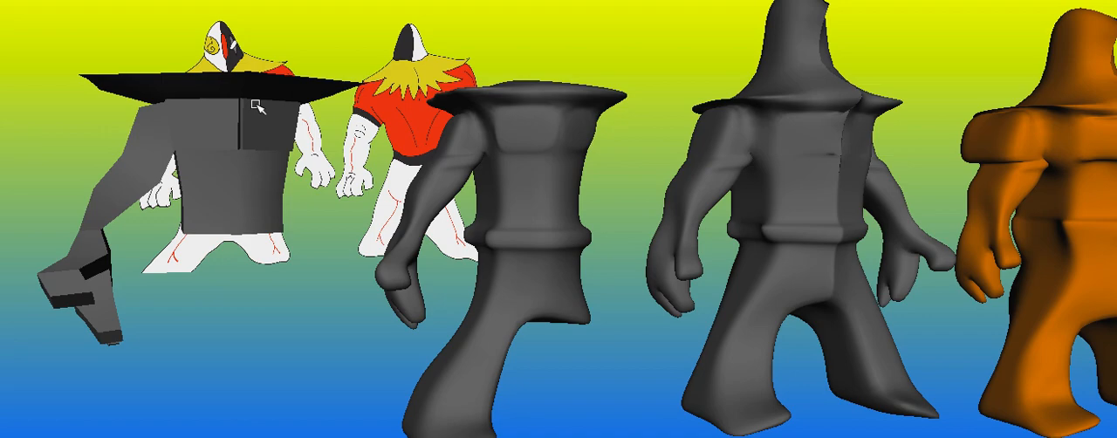
{"action": "mouse_move", "coordinate": [541, 207]}
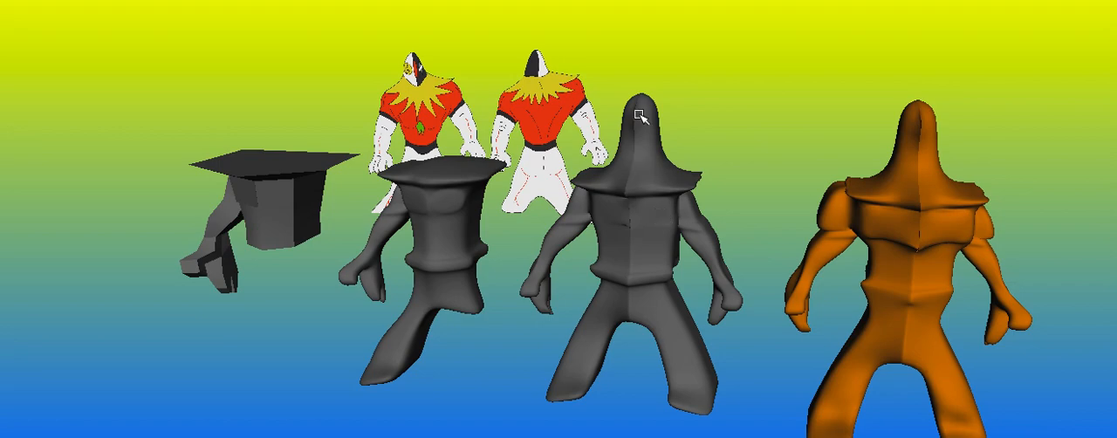
{"action": "mouse_move", "coordinate": [618, 328]}
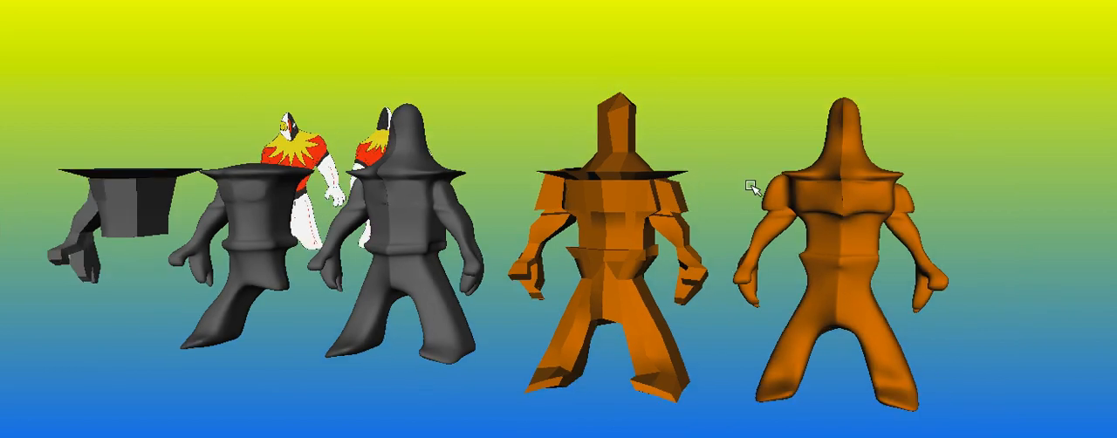
{"action": "mouse_move", "coordinate": [960, 206]}
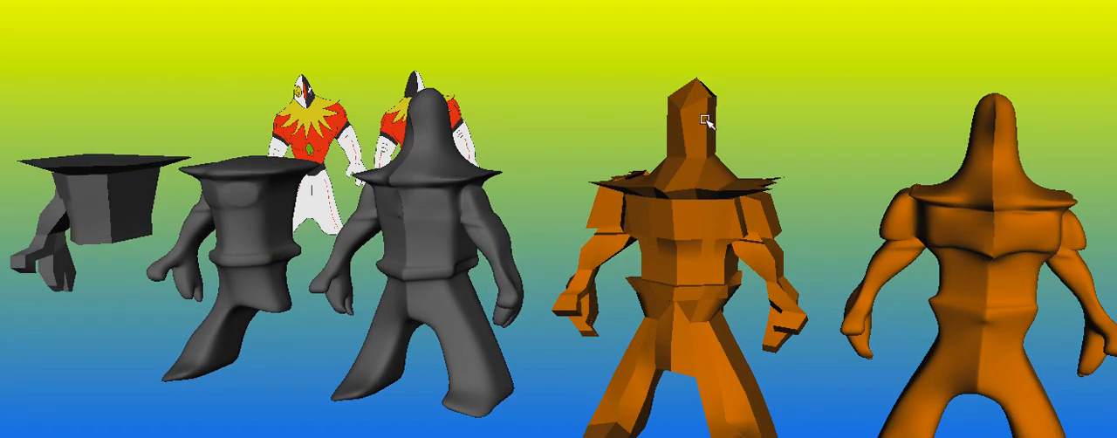
{"action": "mouse_move", "coordinate": [812, 153]}
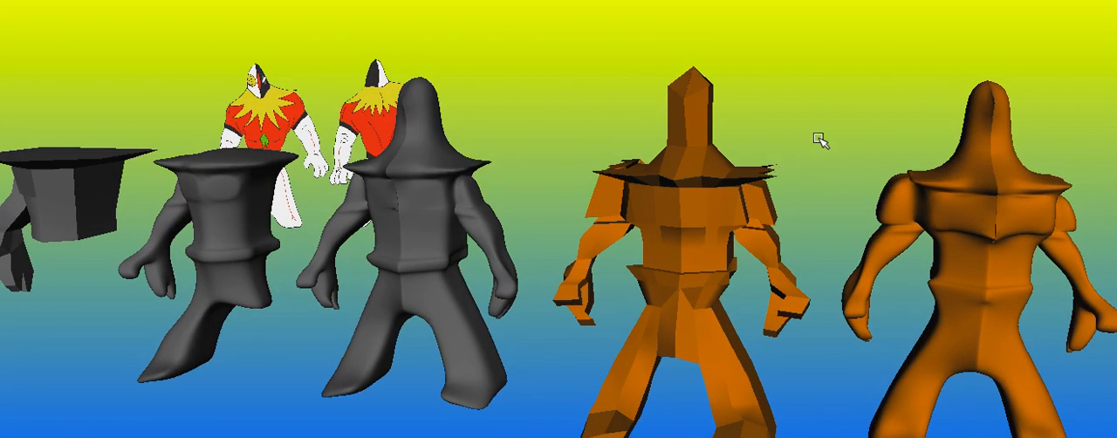
{"action": "mouse_move", "coordinate": [881, 70]}
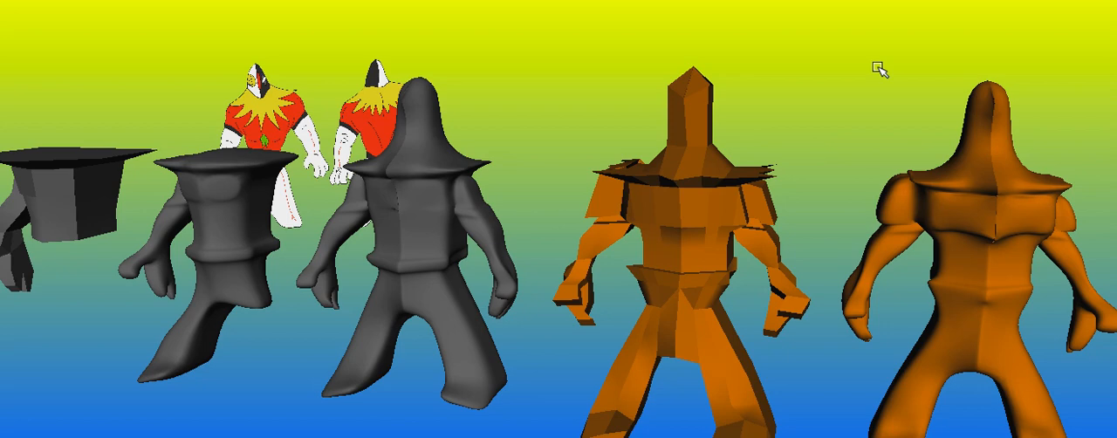